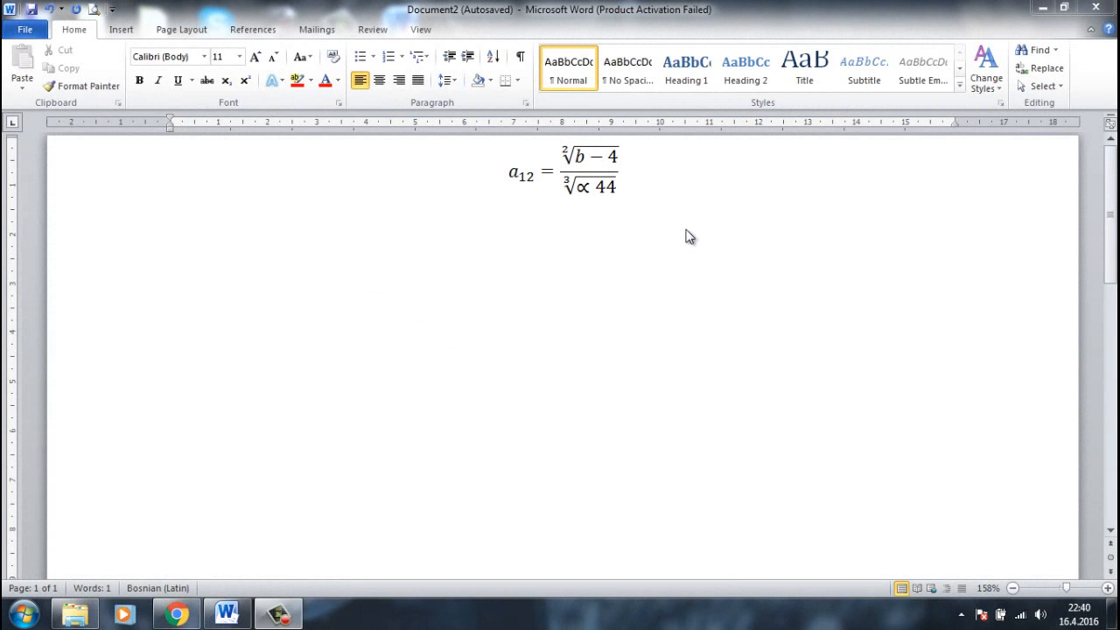
pyautogui.moveTo(612, 330)
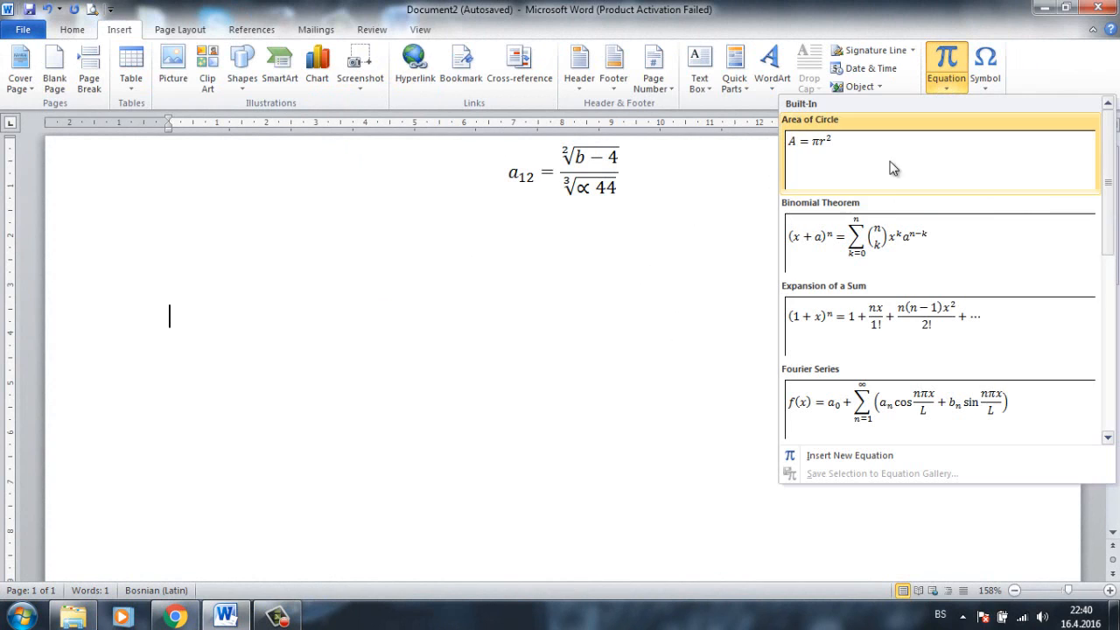
# Insert a new blank equation below the original equation.
pyautogui.click(849, 455)
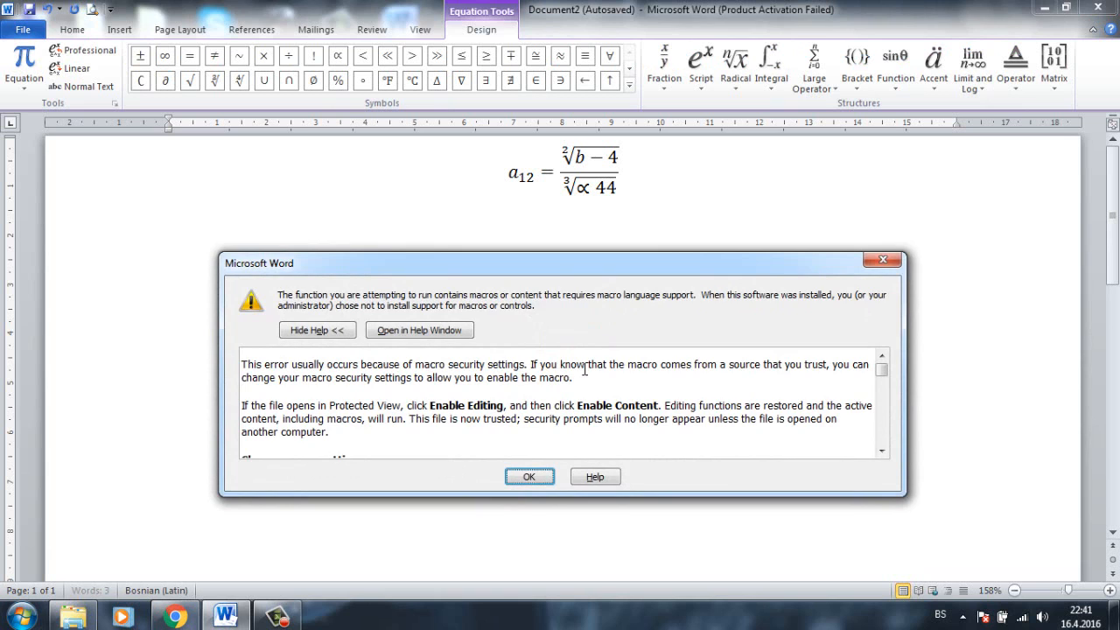
# Dismiss the missing macro language support warning with OK.
pyautogui.click(529, 476)
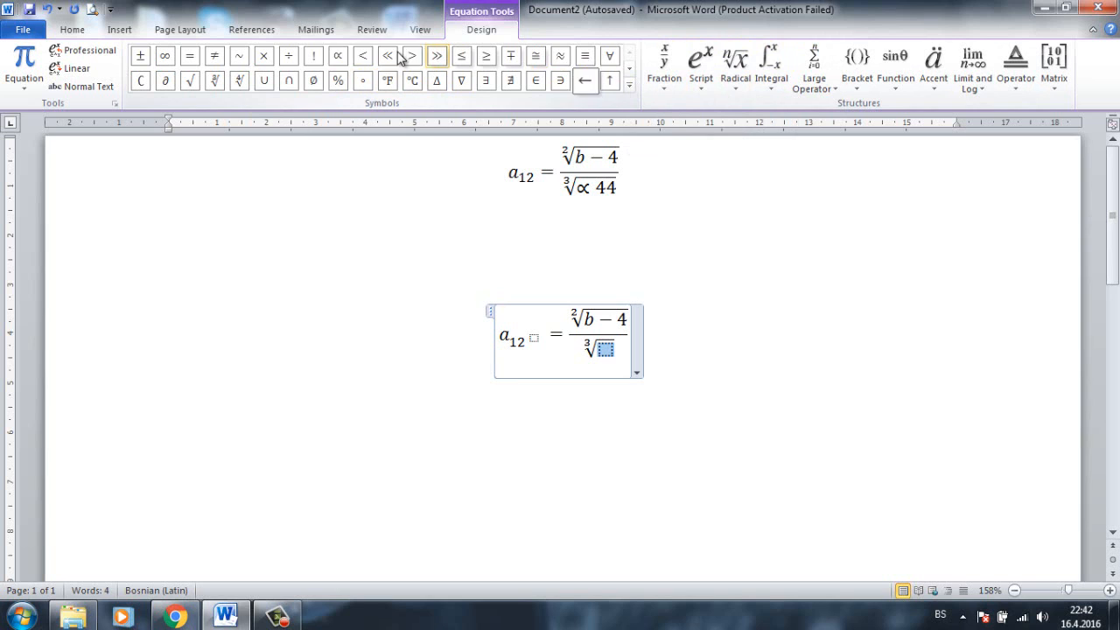
# Enter 4 after the ∝ sign inside the cube root of the denominator.
pyautogui.write('4')
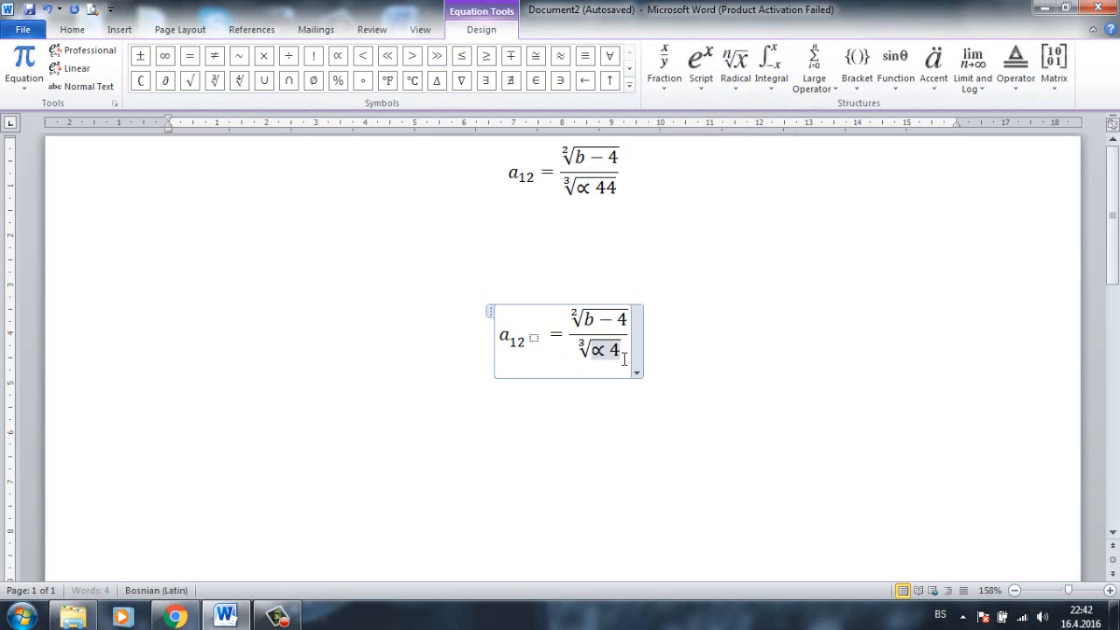